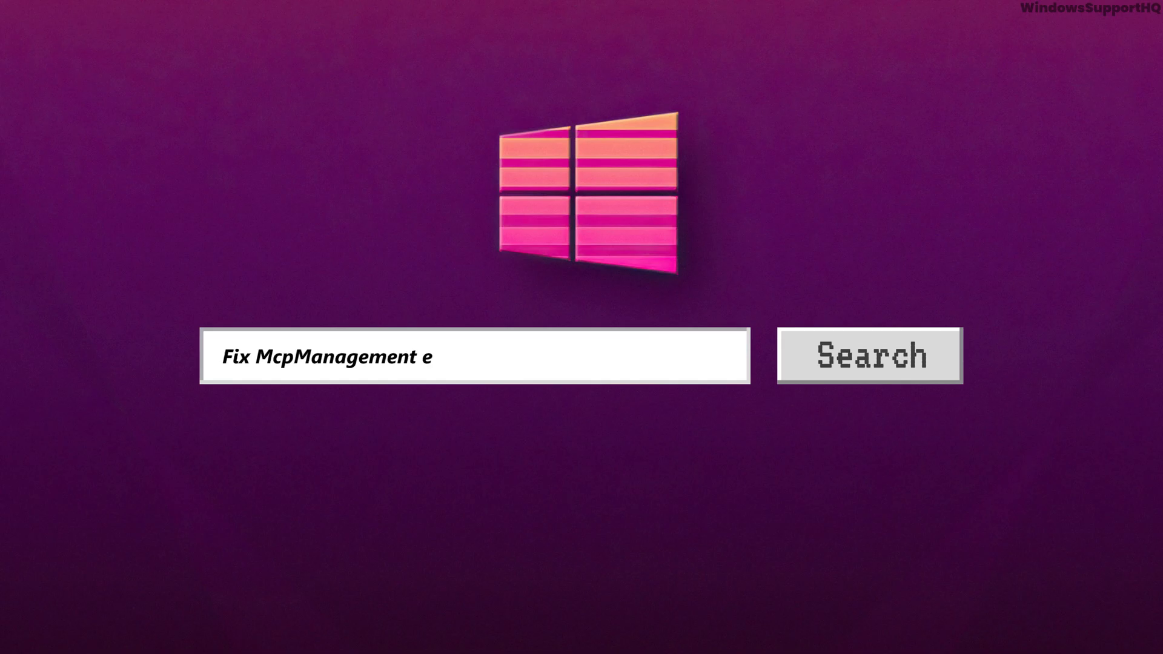
Step: Locate McpManagementService in the services list and bring up its Properties dialog
text(rror code 15100 on Wi)
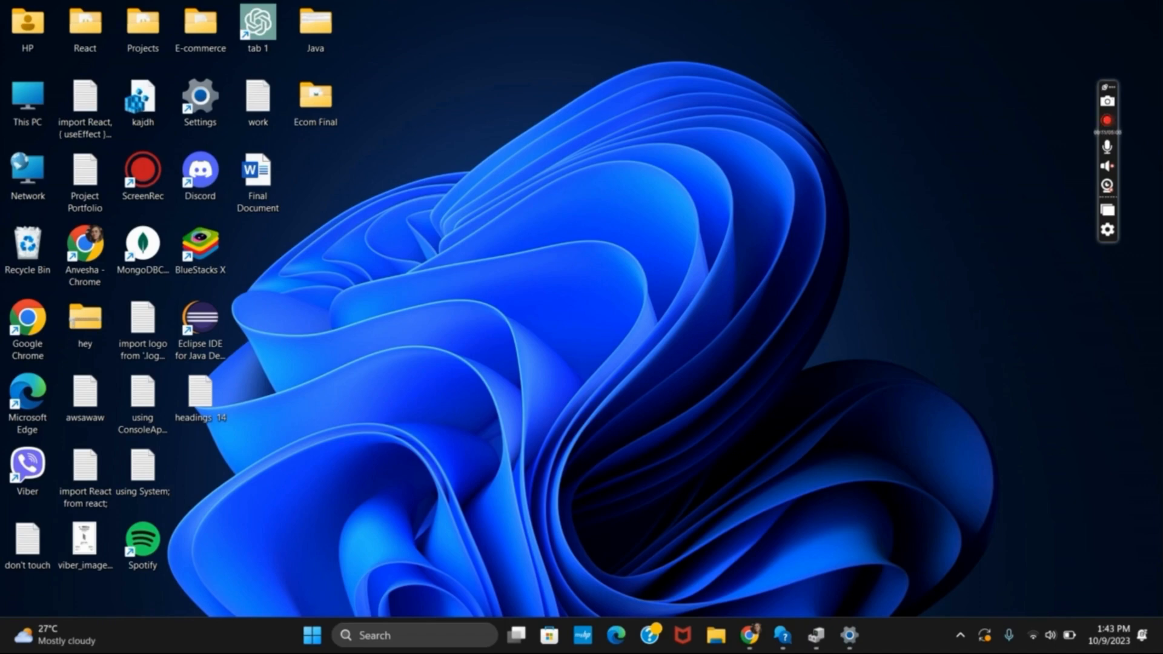
click(1108, 120)
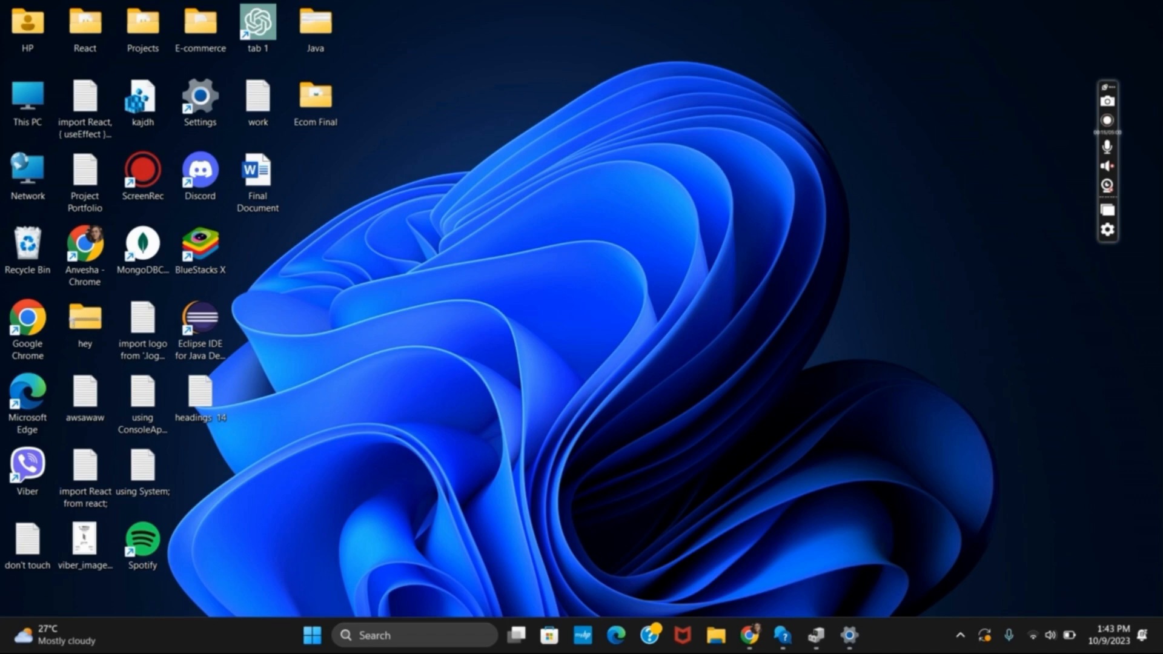
click(1106, 120)
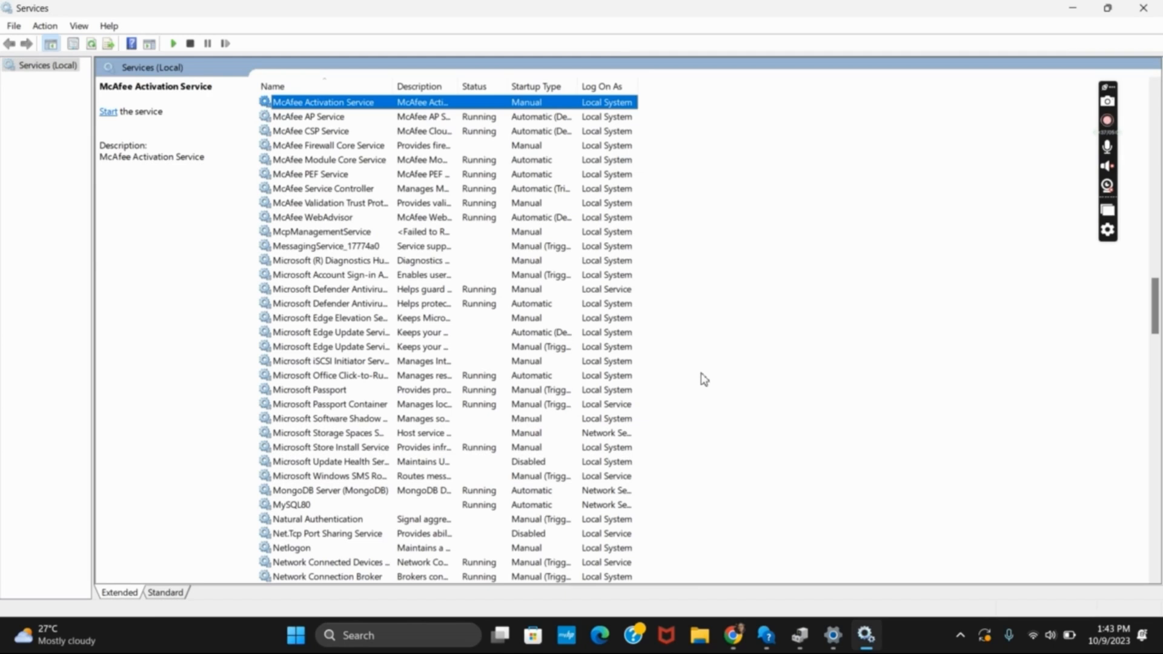
mouse_move(374, 467)
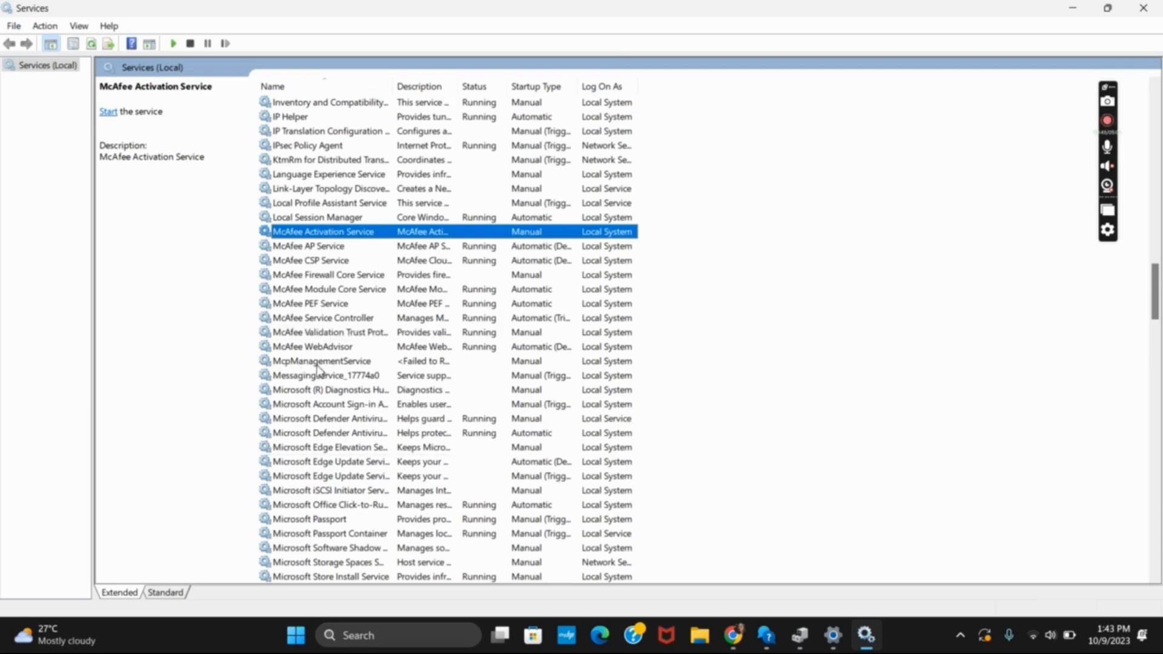
double_click(322, 361)
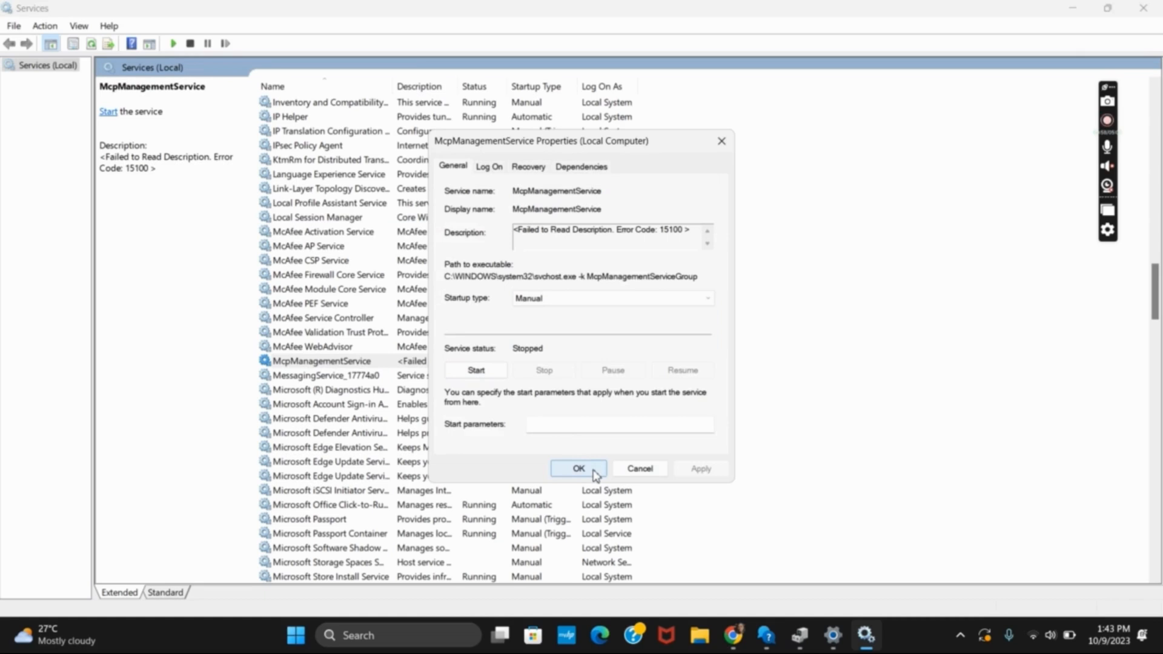
Step: Confirm the Manual startup type with OK and dismiss the Management Console warning
click(579, 468)
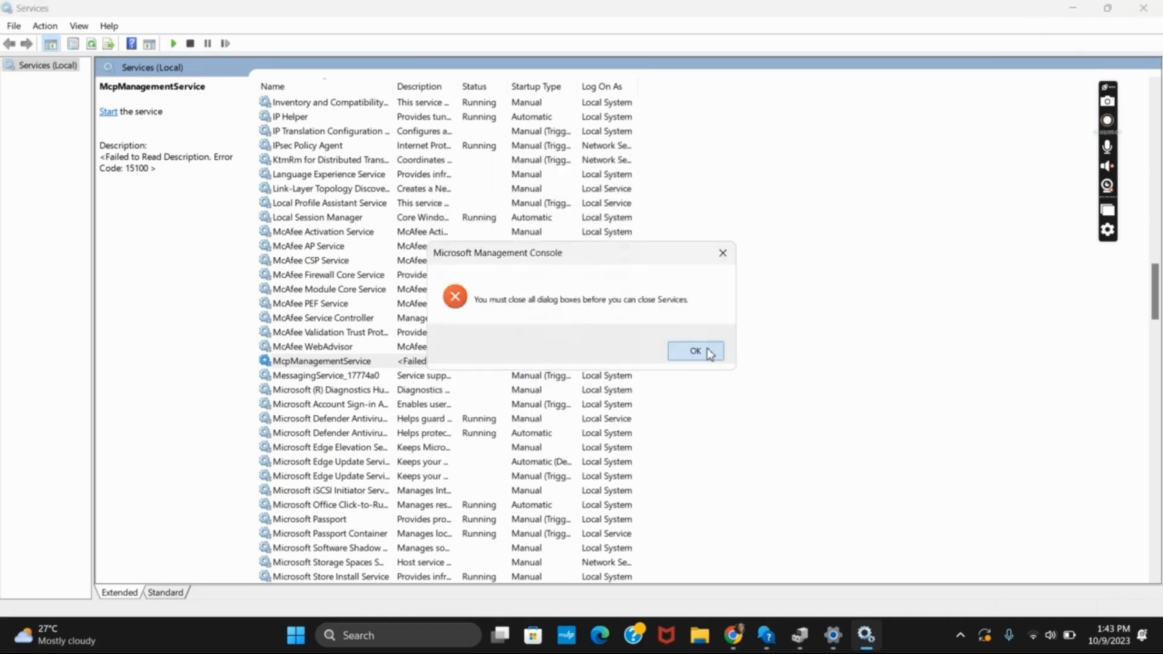
click(694, 350)
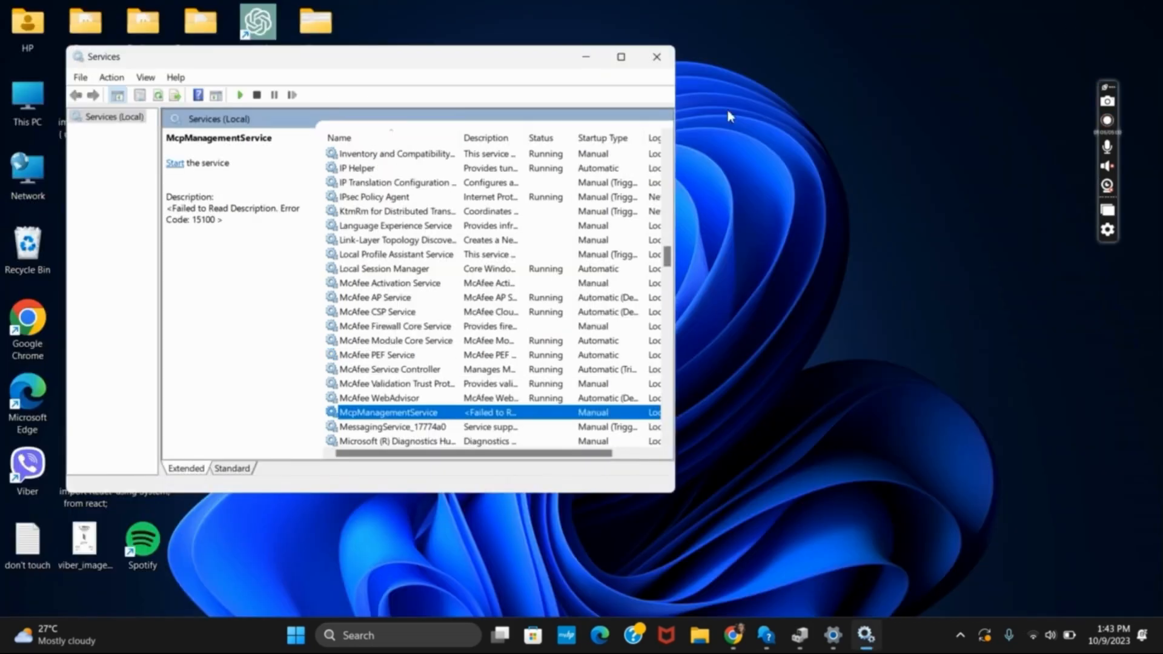
Step: Close Services and launch cmd as administrator, approving the User Account Control prompt
click(656, 57)
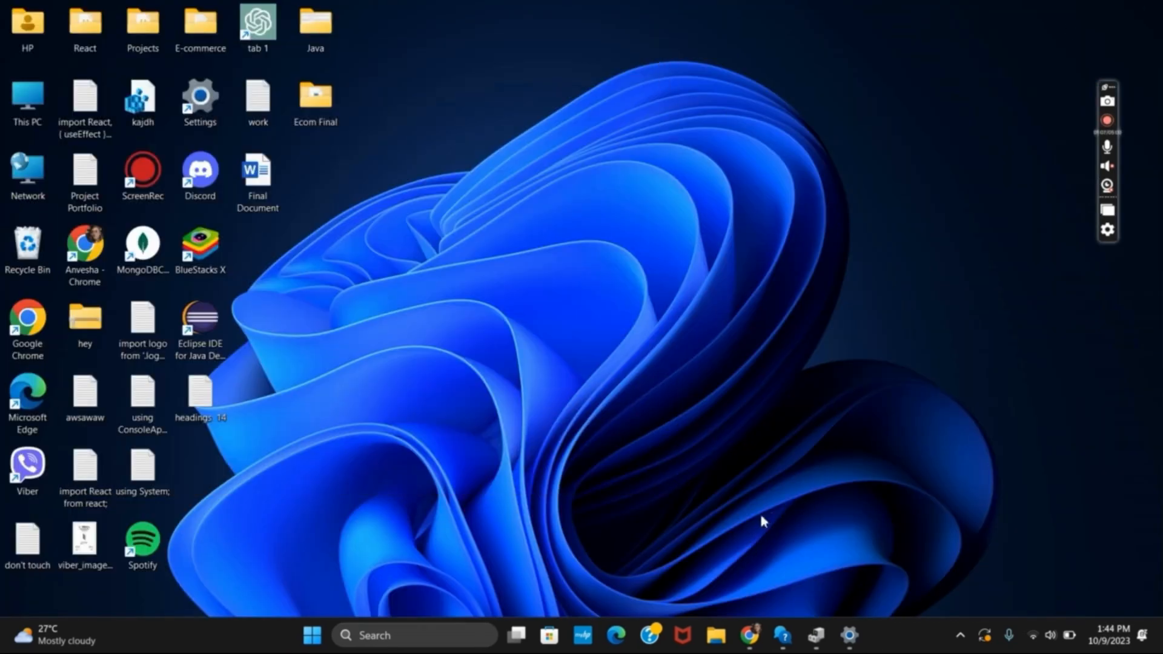
text(cm)
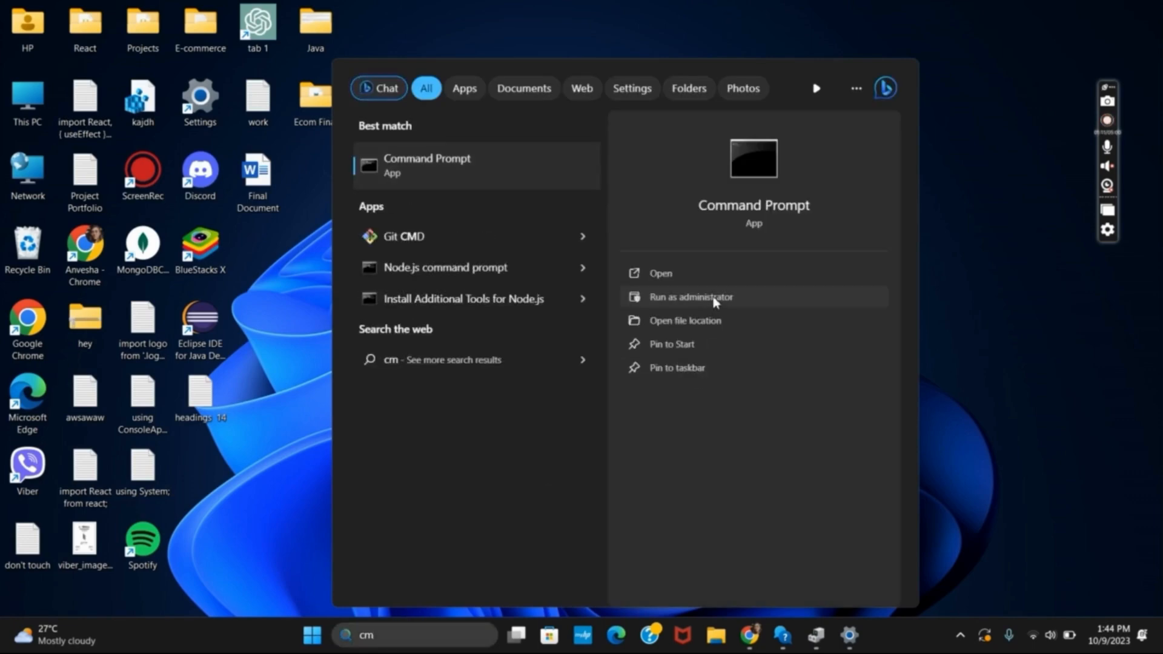
click(690, 296)
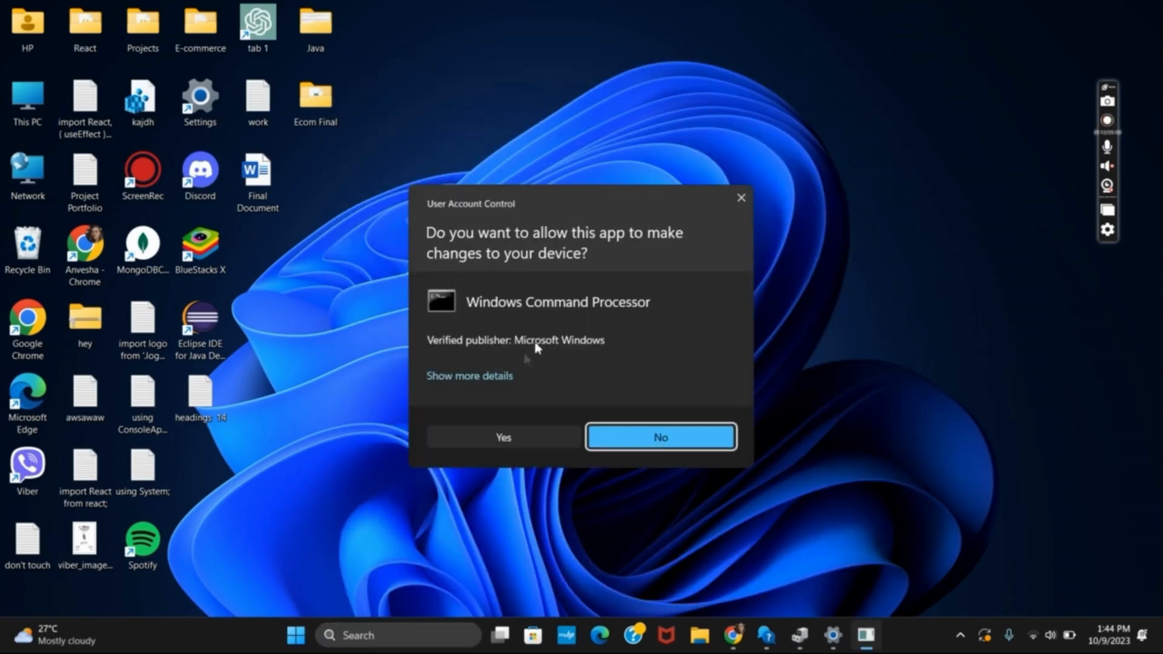
click(503, 438)
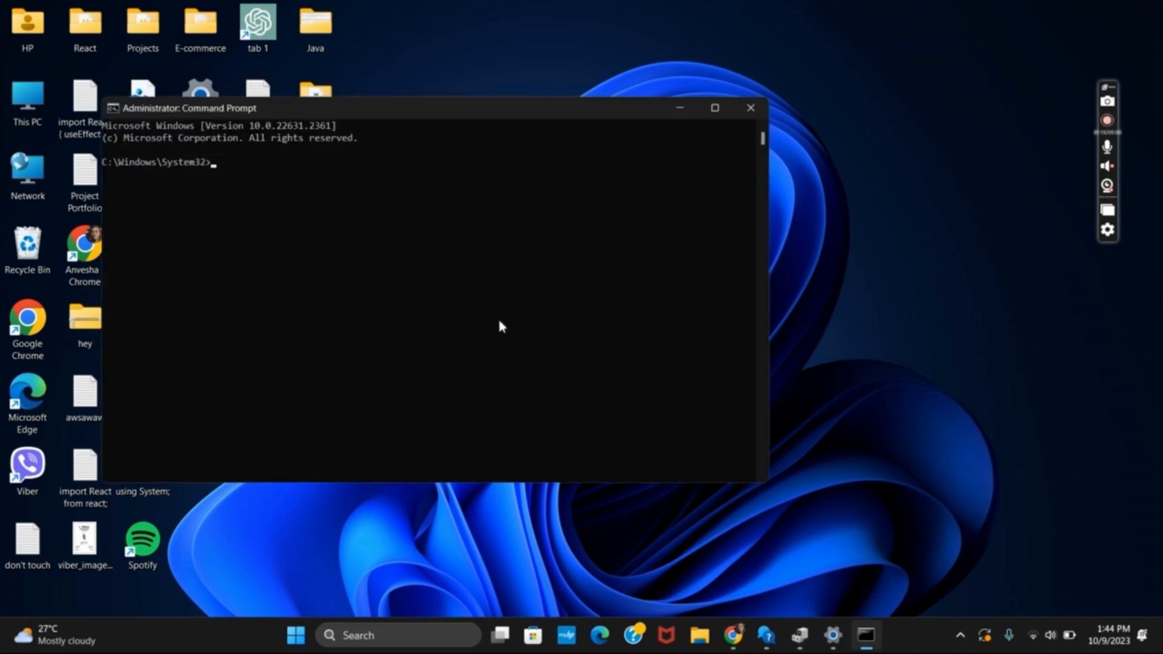
Step: Enter sfc /scannow at the System32 administrator prompt without running it yet
text(sdc)
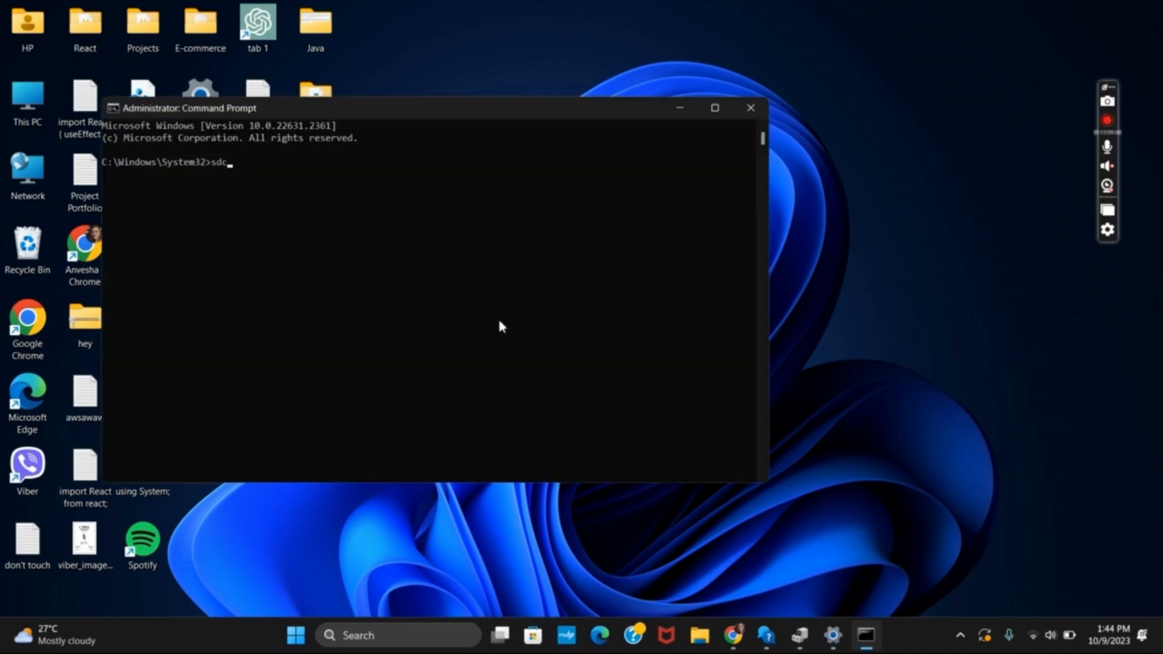
text(sfc /s)
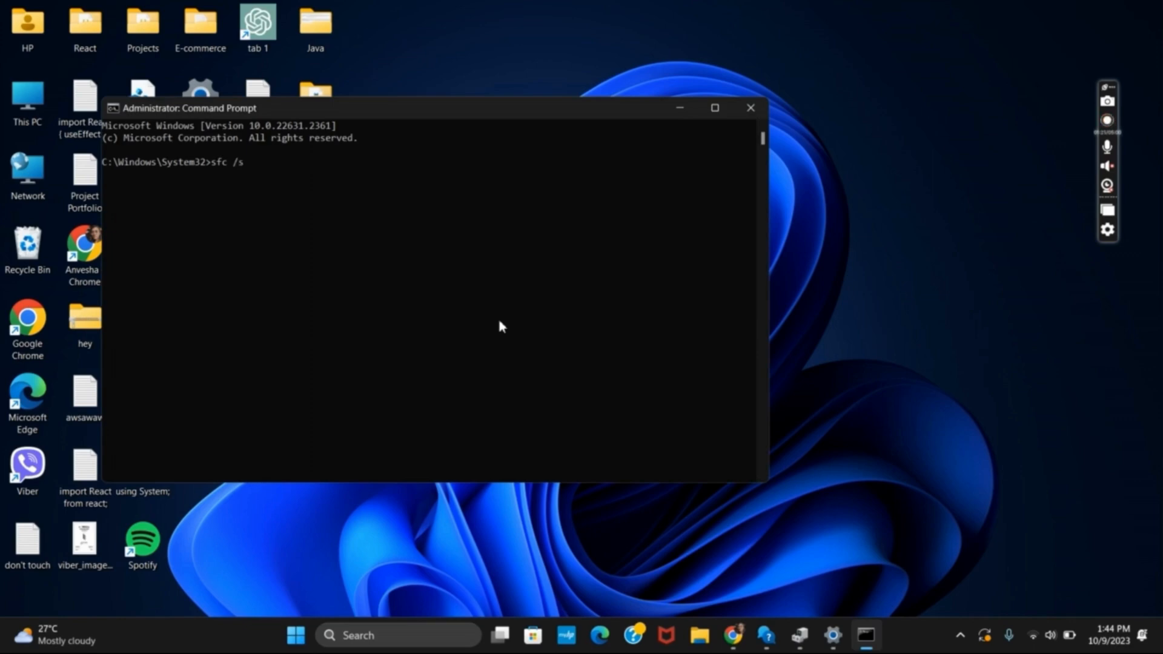
text(cannow)
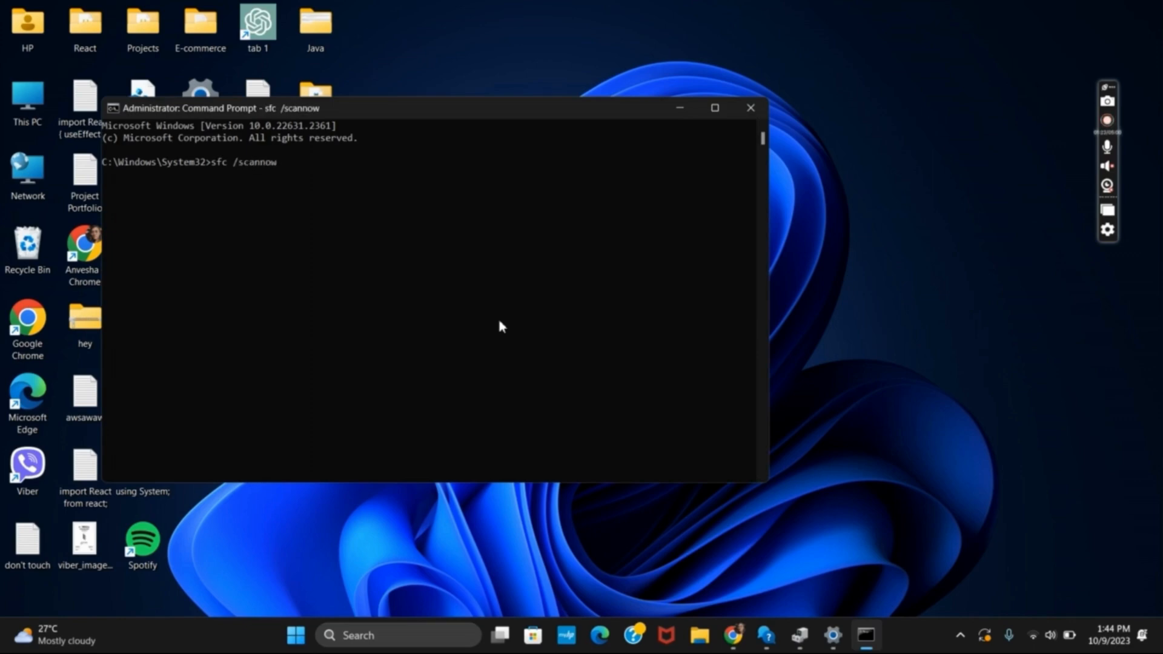